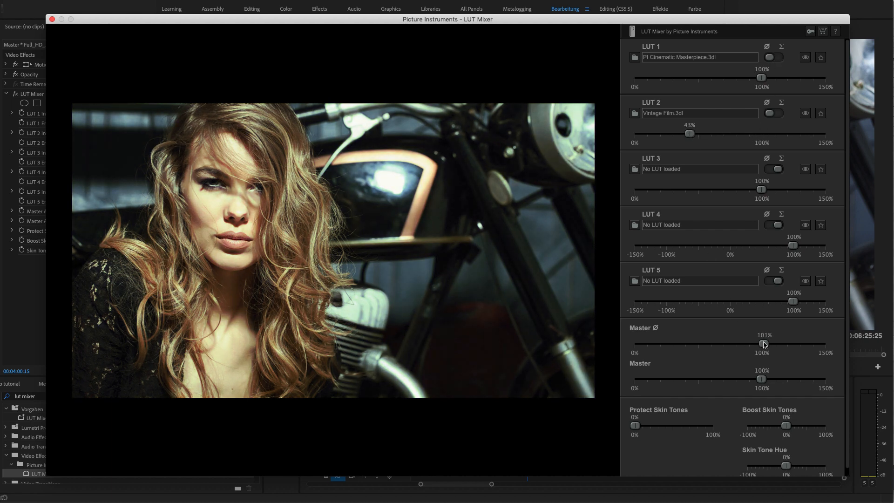
Nudge the master average LUT strength, then return to the Effect Controls view.
left_click_drag(760, 343, 775, 343)
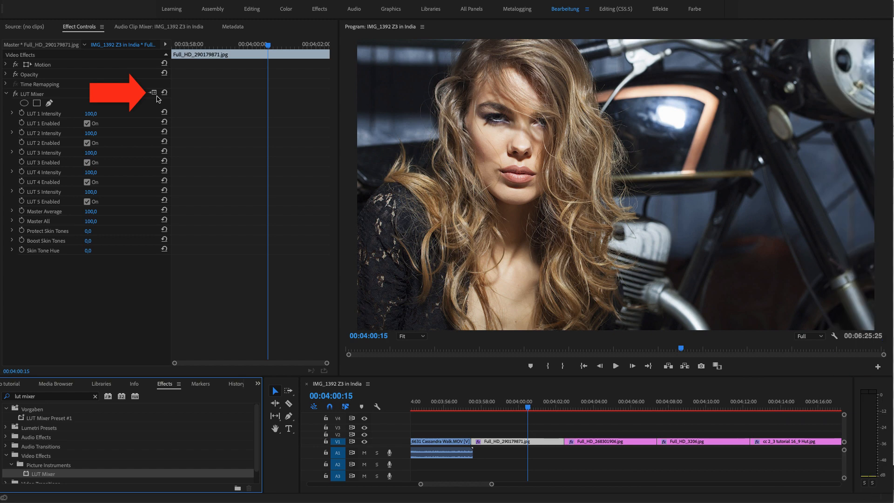
Launch the LUT Mixer window and load PI Cinematic Masterpiece.3dl into LUT 1 (Warm Mids in LUT 4).
left_click(153, 92)
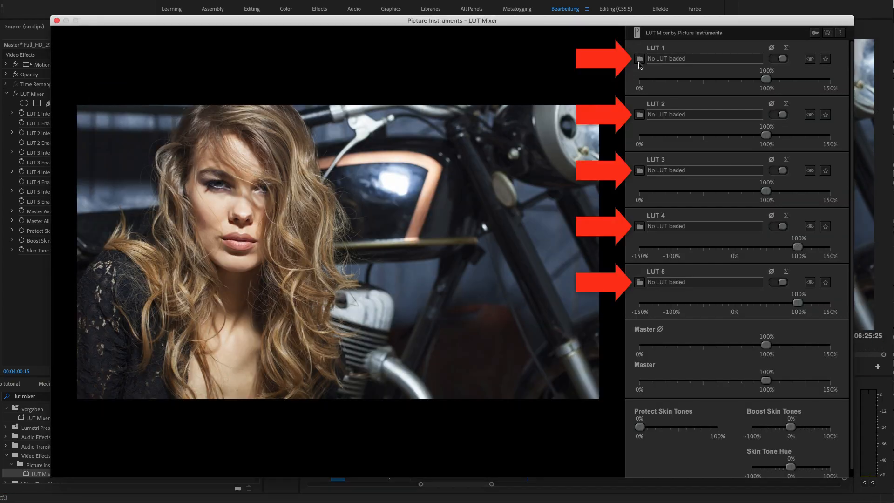
left_click(639, 57)
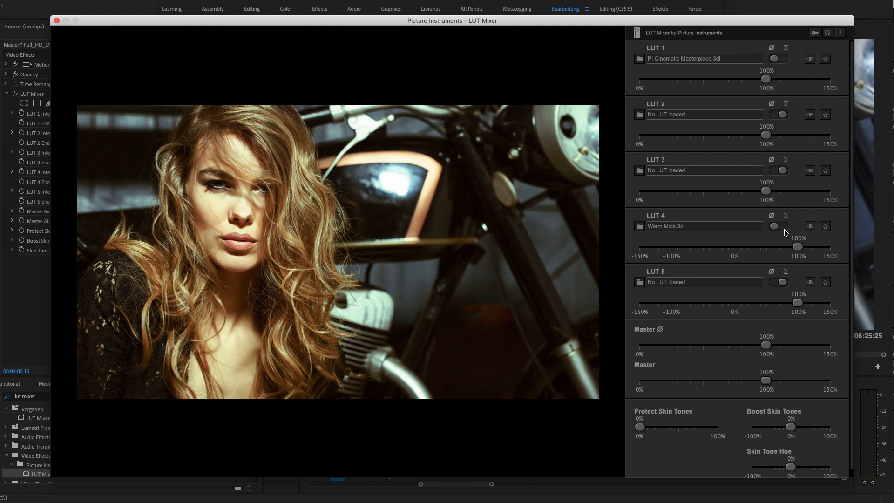
Lower the Warm Mids (LUT 4) intensity to about 42%.
left_click_drag(798, 246, 788, 247)
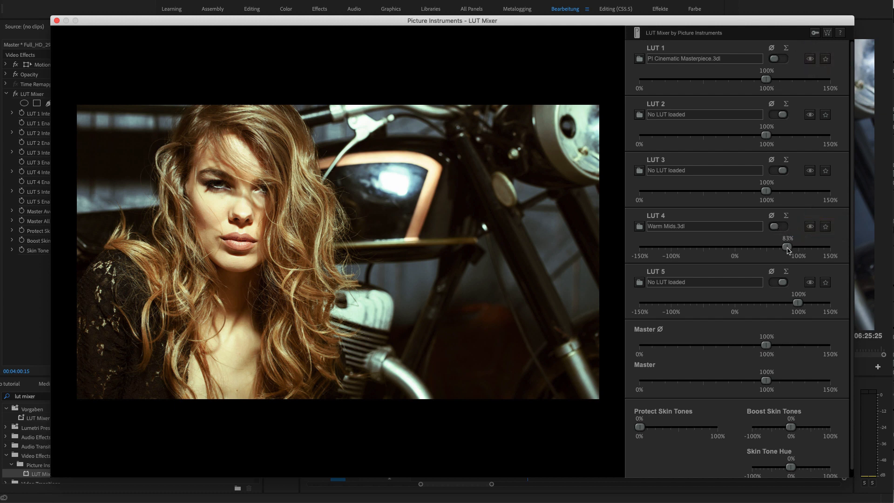
left_click_drag(788, 248, 762, 248)
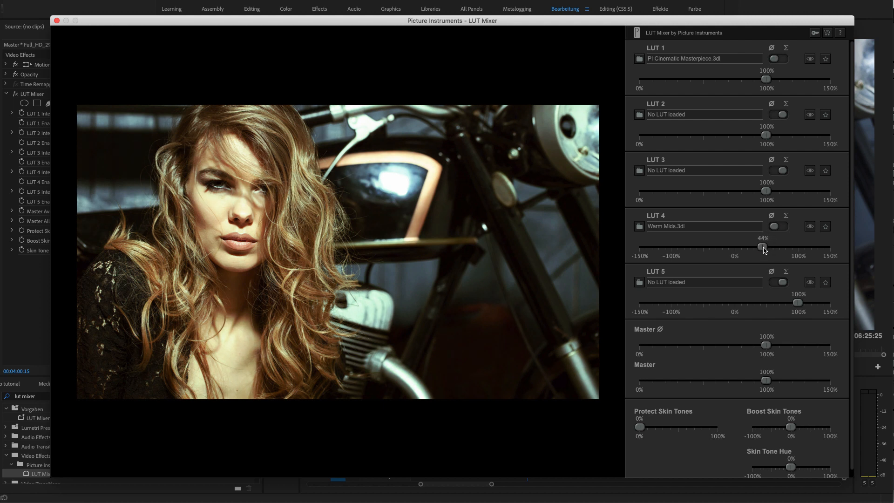
Settle the master average (Ø) strength of the mix at 83%.
left_click_drag(765, 344, 773, 344)
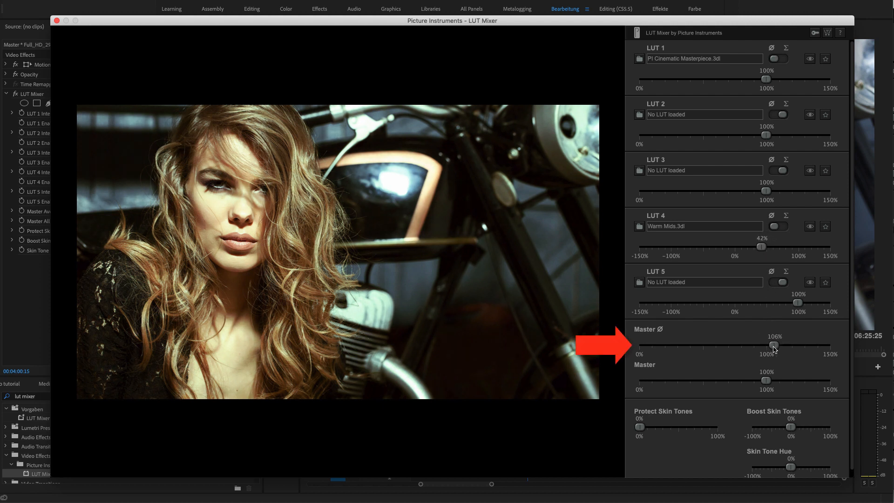
left_click_drag(773, 346, 758, 347)
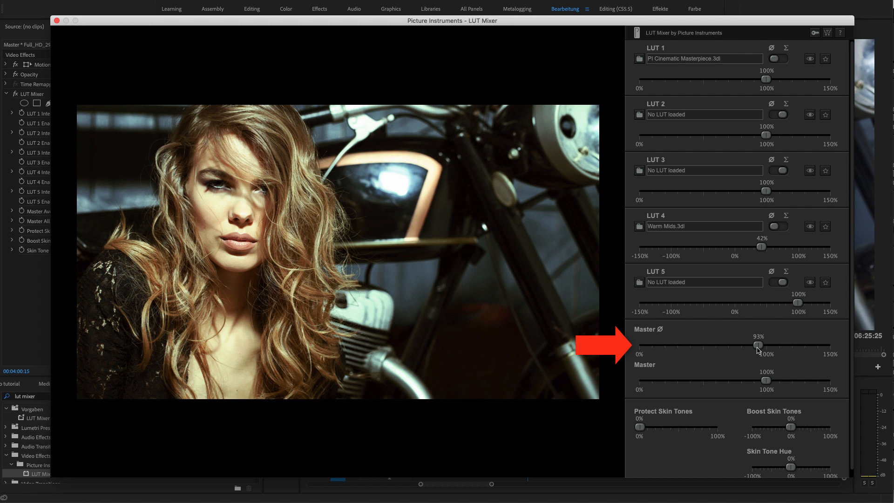
left_click_drag(758, 346, 732, 346)
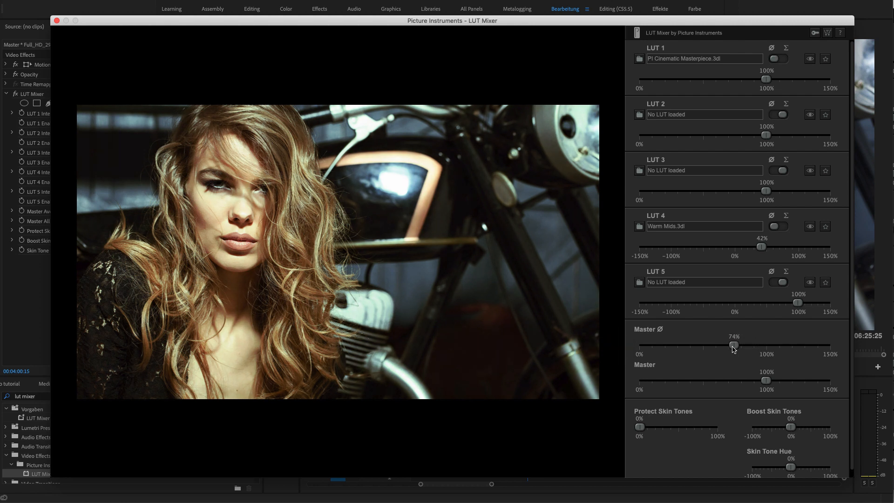
left_click_drag(733, 346, 744, 347)
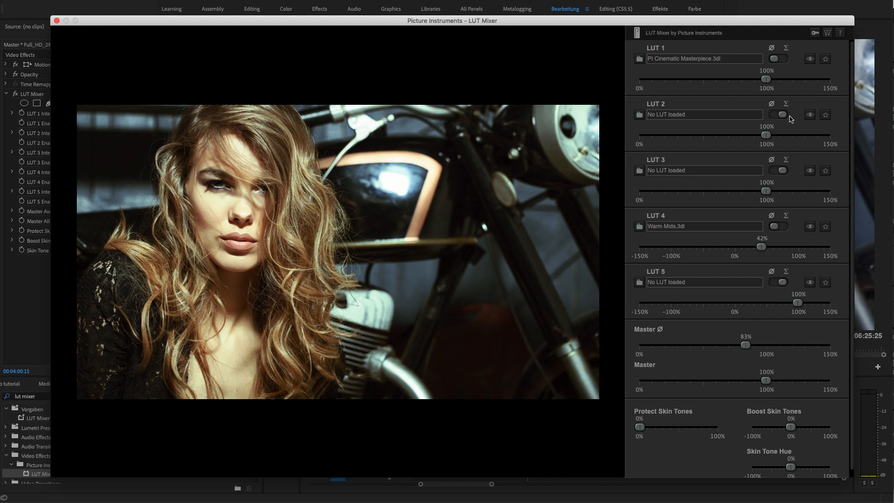
Boost the Cinematic Masterpiece (LUT 1) intensity to about 119%.
left_click_drag(766, 79, 774, 79)
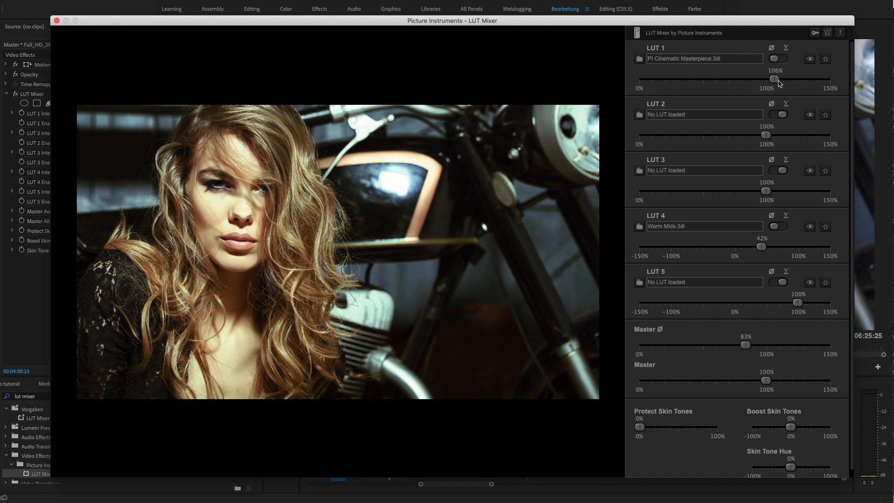
left_click_drag(773, 79, 790, 79)
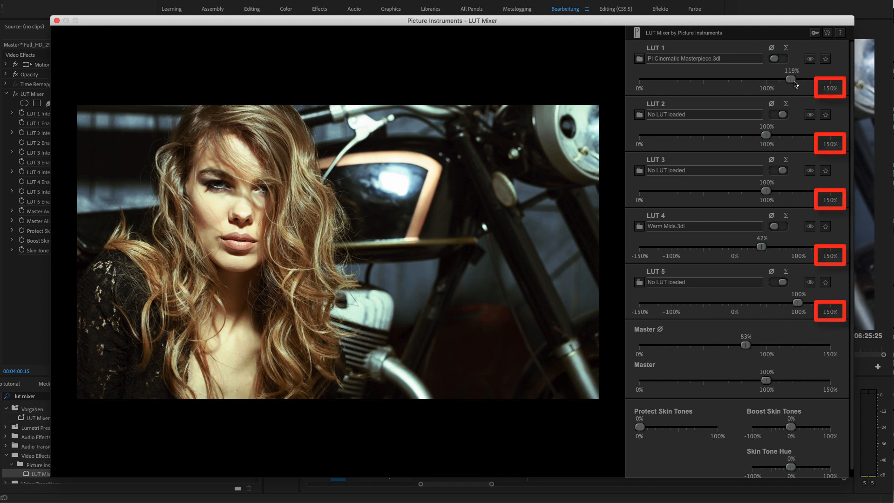
mouse_move(795, 94)
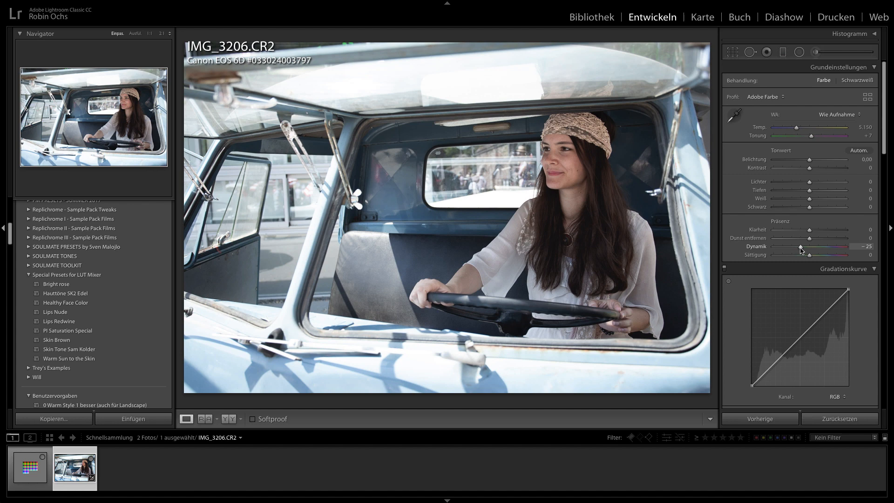
Lower the car photo's vibrance, then give filter_neutral.jpg strong negative vibrance around -58.
left_click_drag(800, 250, 796, 250)
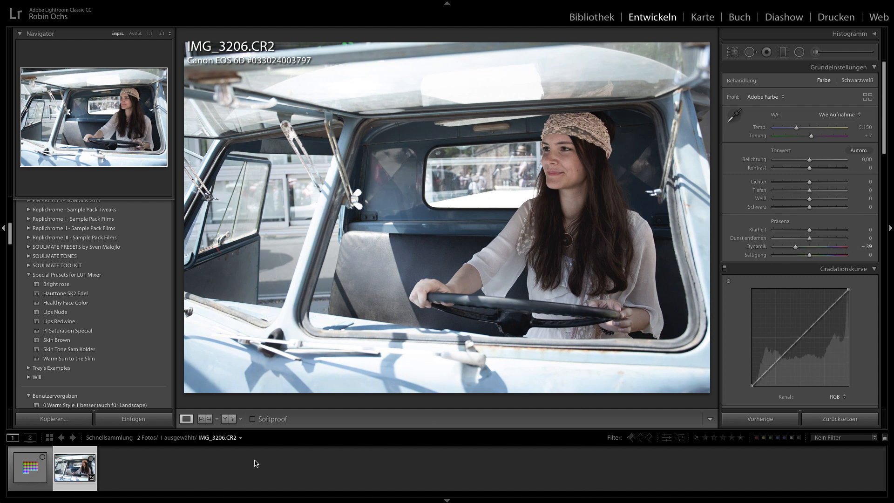
left_click(29, 467)
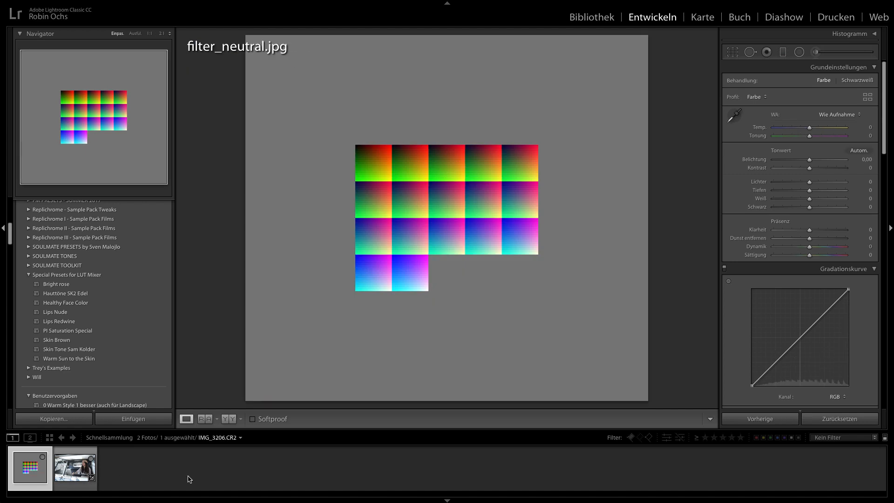
left_click_drag(815, 246, 787, 246)
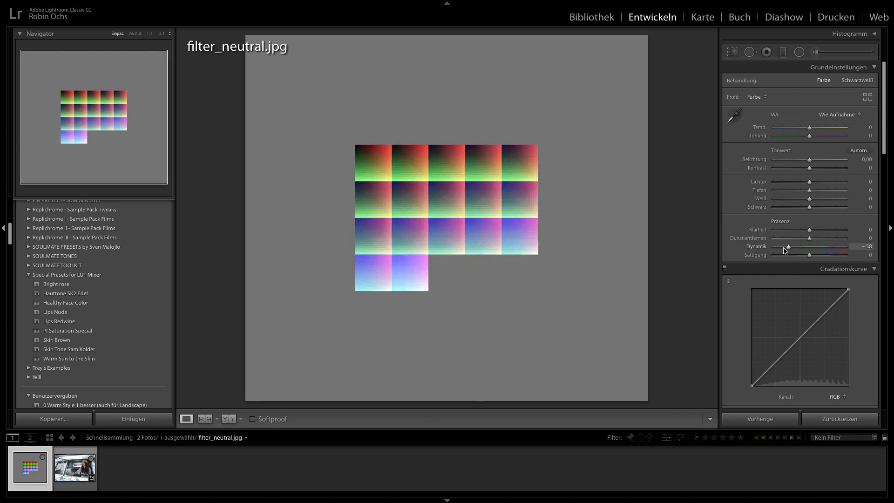
left_click_drag(785, 246, 772, 245)
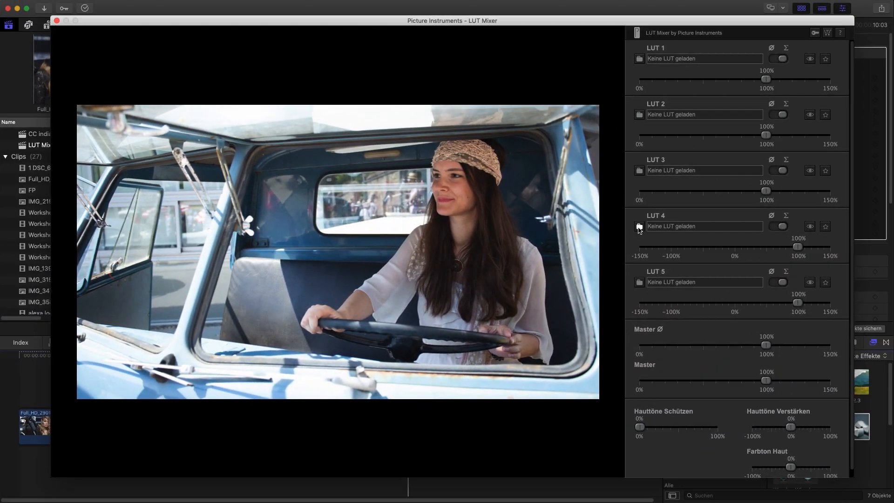
Load negative_dynamic.3dl into LUT 4 and reduce its intensity to about 59%.
left_click(638, 226)
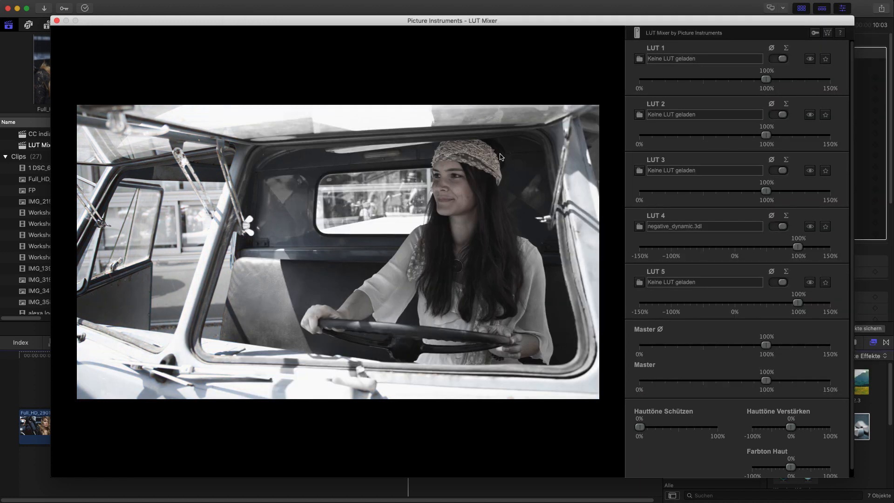
left_click_drag(798, 247, 794, 246)
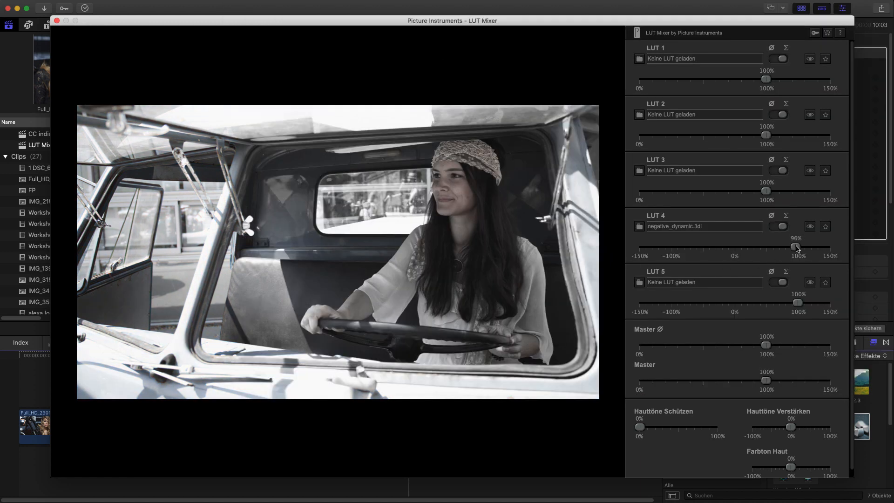
left_click_drag(797, 246, 772, 247)
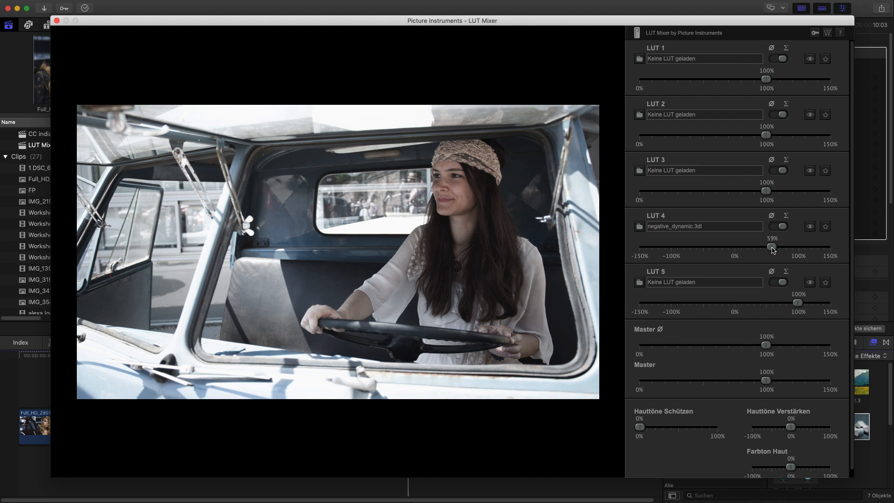
Invert the negative_dynamic LUT to around -95% for a vivid, saturated image.
left_click_drag(770, 246, 706, 246)
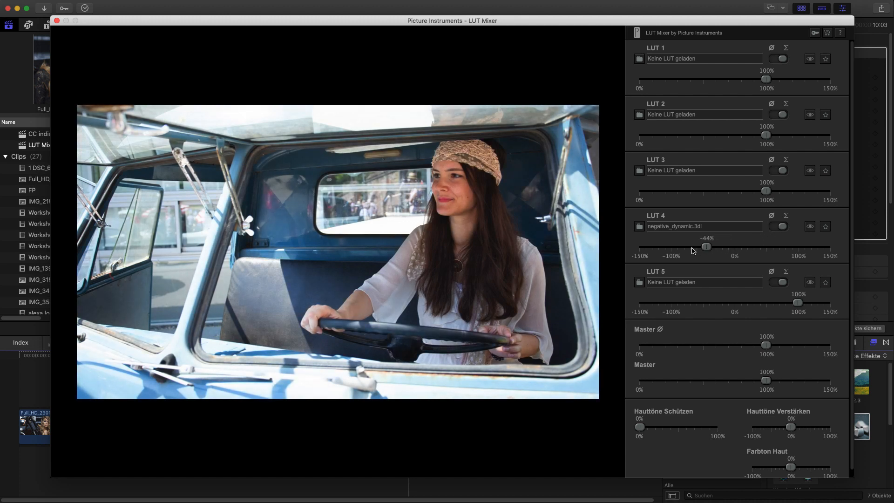
left_click_drag(706, 246, 673, 246)
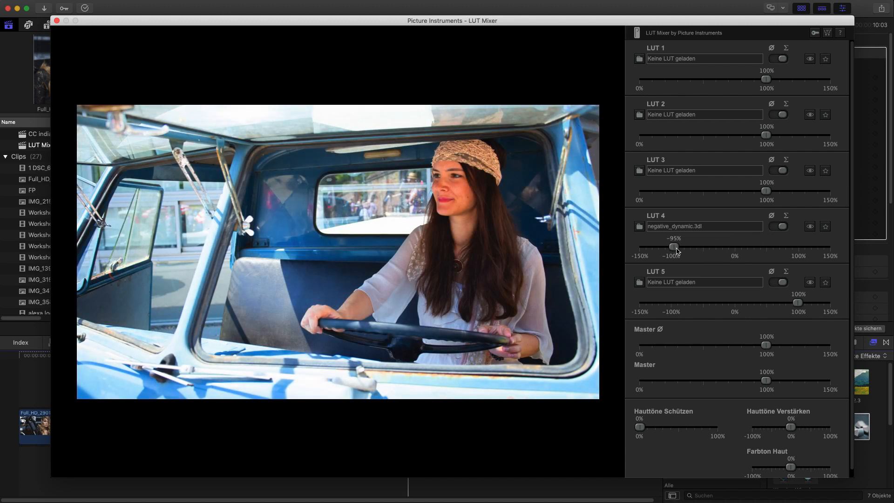
left_click_drag(672, 246, 692, 245)
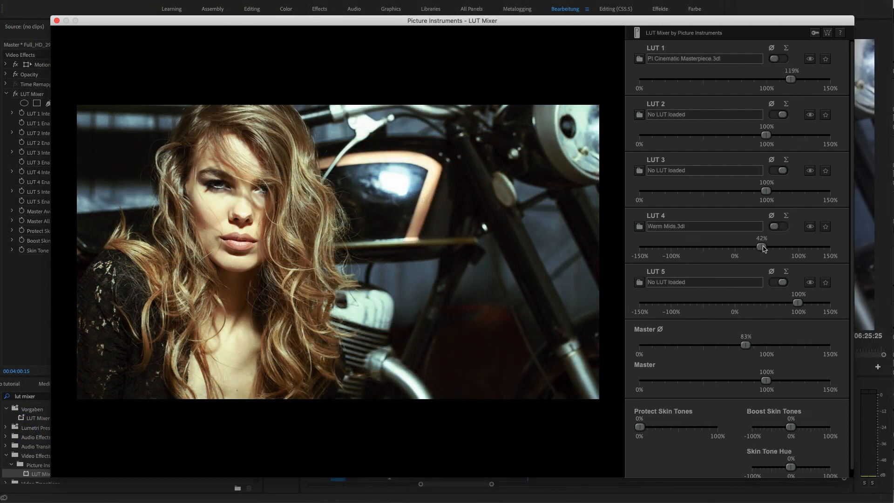
Drag the Warm Mids (LUT 4) intensity below zero and settle it at -103% for a cooler image.
left_click_drag(763, 245, 722, 245)
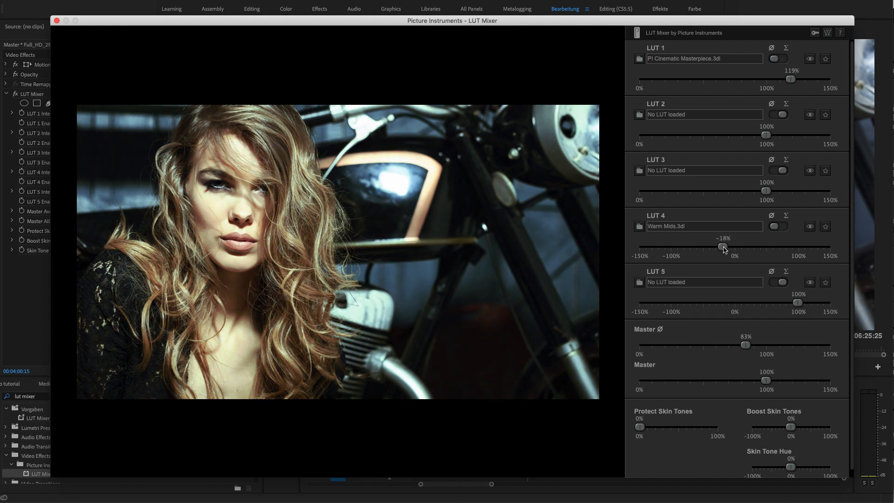
left_click_drag(722, 247, 696, 247)
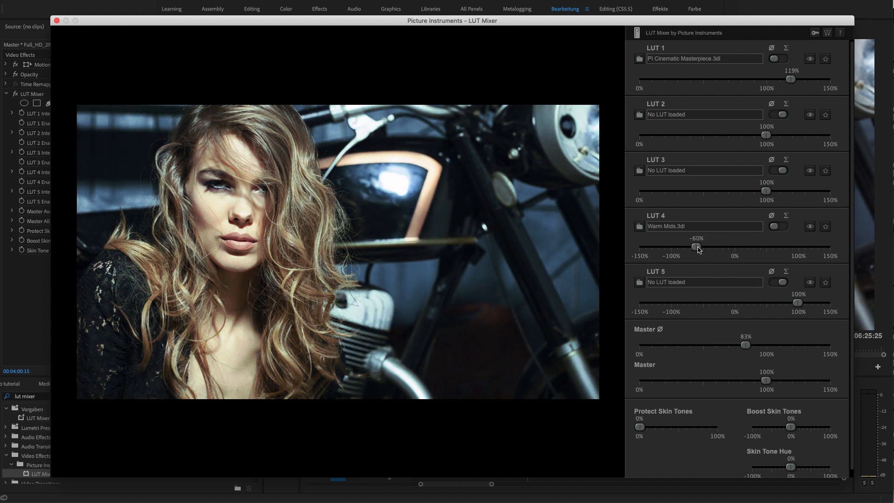
left_click_drag(696, 247, 688, 248)
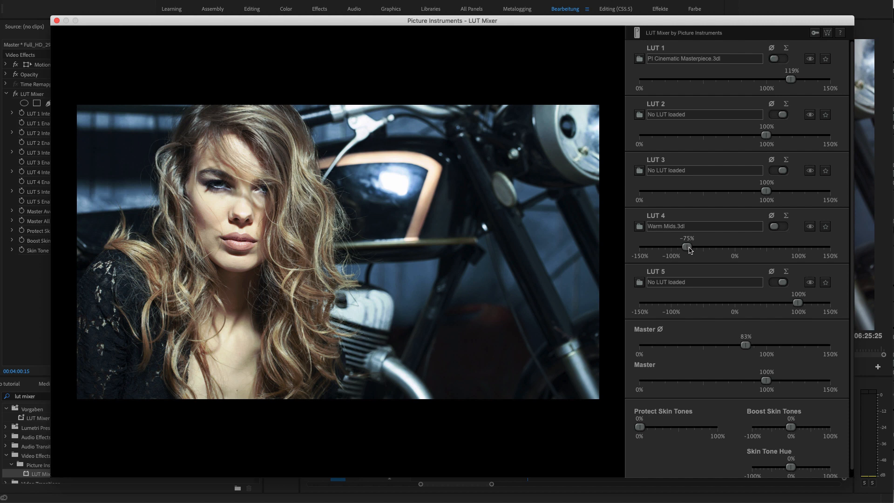
left_click_drag(687, 245, 673, 245)
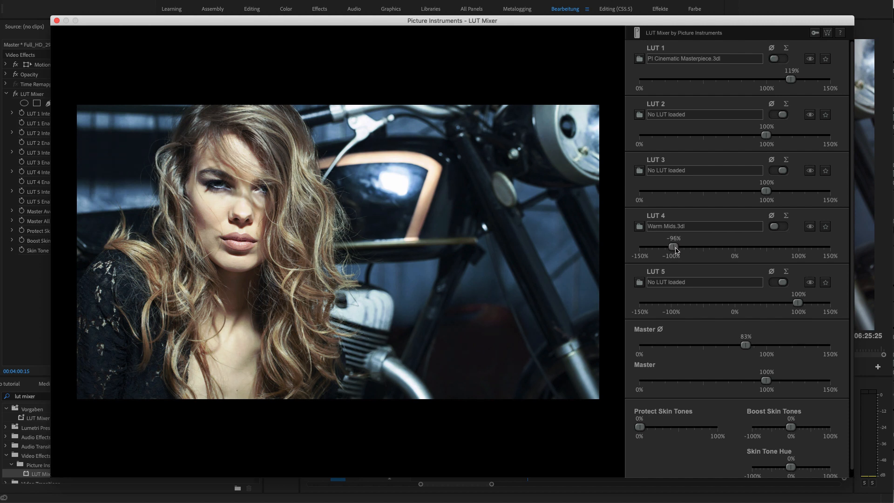
mouse_move(686, 274)
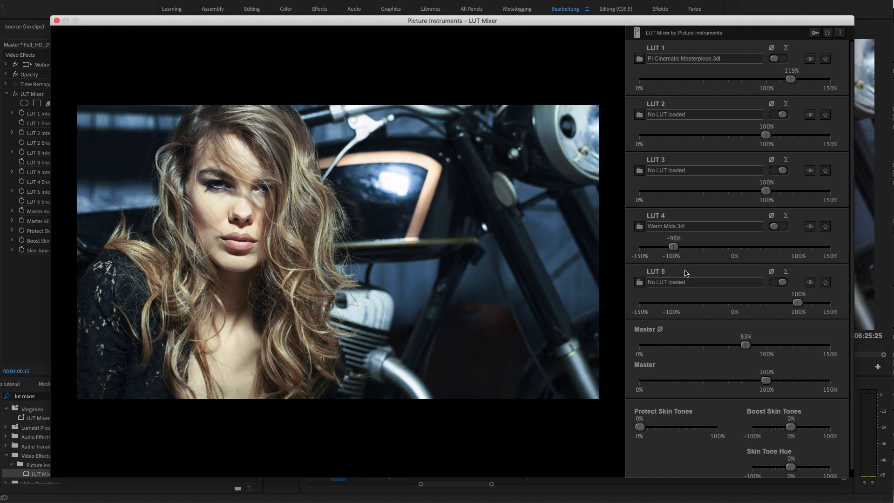
left_click_drag(673, 247, 644, 247)
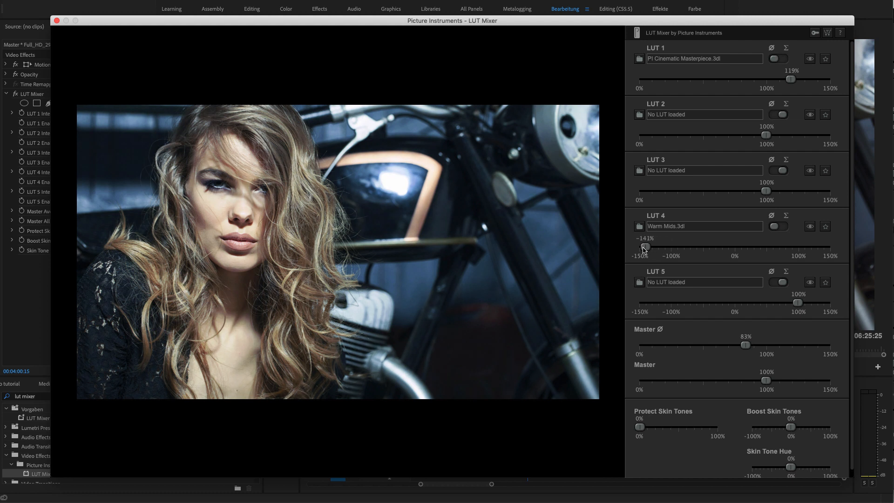
left_click_drag(645, 247, 669, 248)
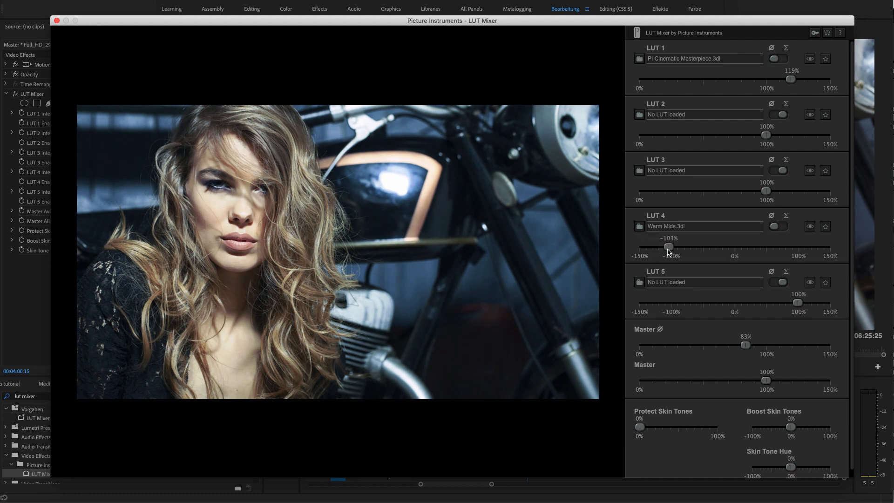
Protect skin tones at about 32% and boost skin tones by 13%.
left_click_drag(640, 427, 644, 426)
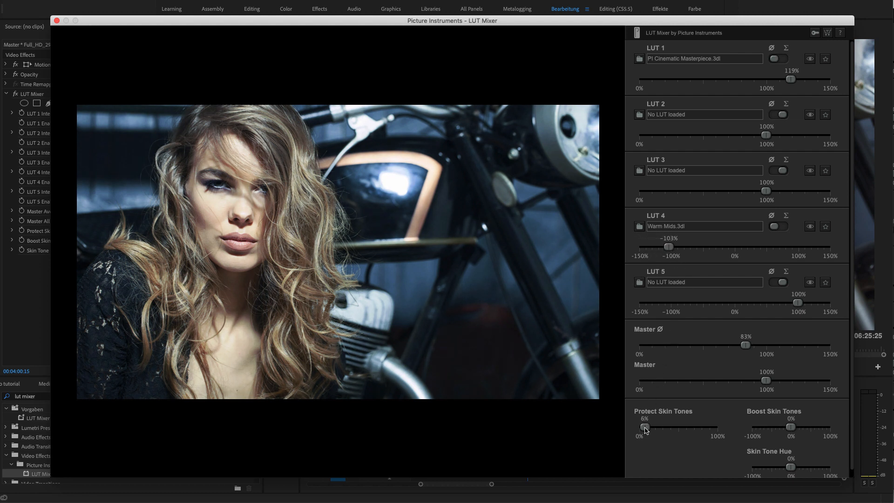
left_click_drag(644, 428, 664, 428)
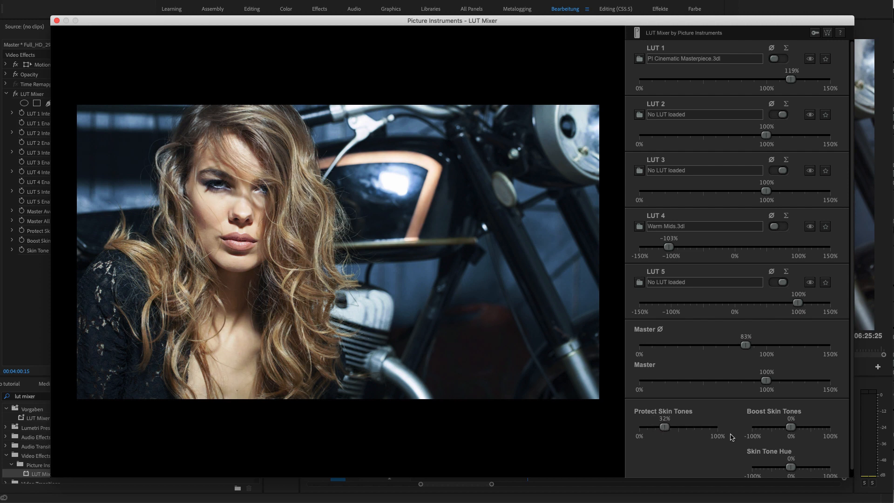
left_click_drag(790, 426, 796, 426)
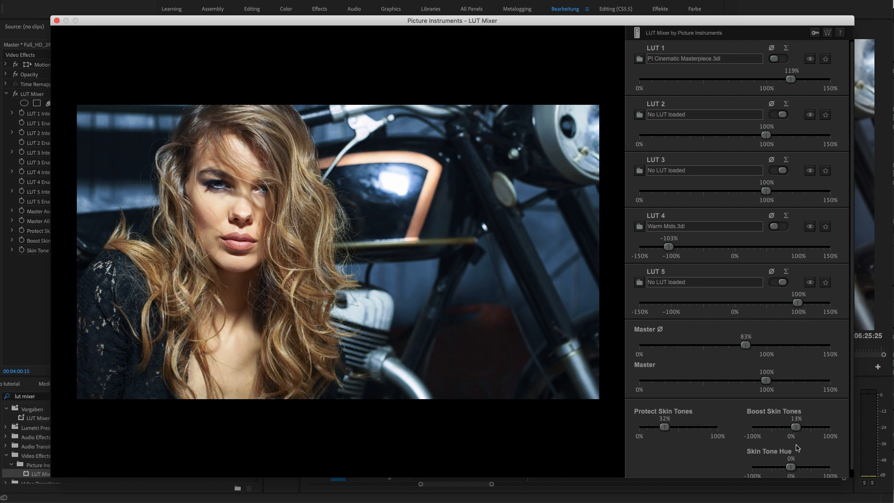
Nudge the skin tone hue to about 1%.
left_click_drag(790, 466, 783, 467)
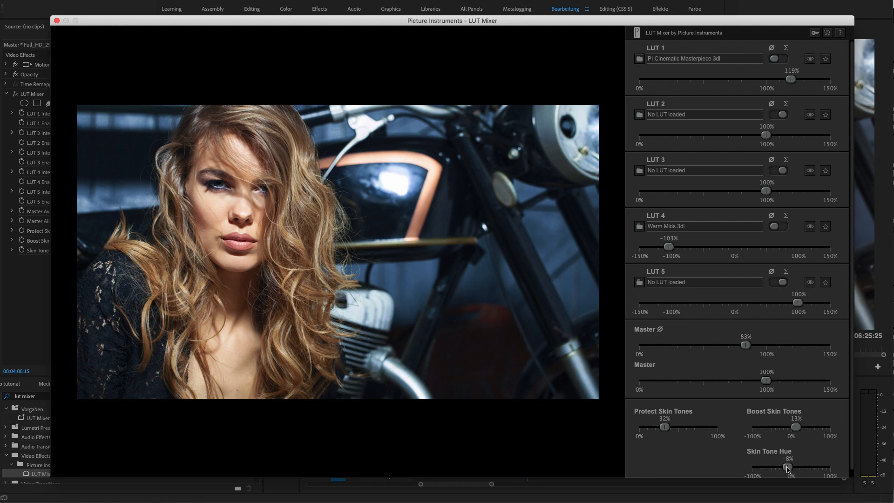
left_click_drag(782, 468, 791, 468)
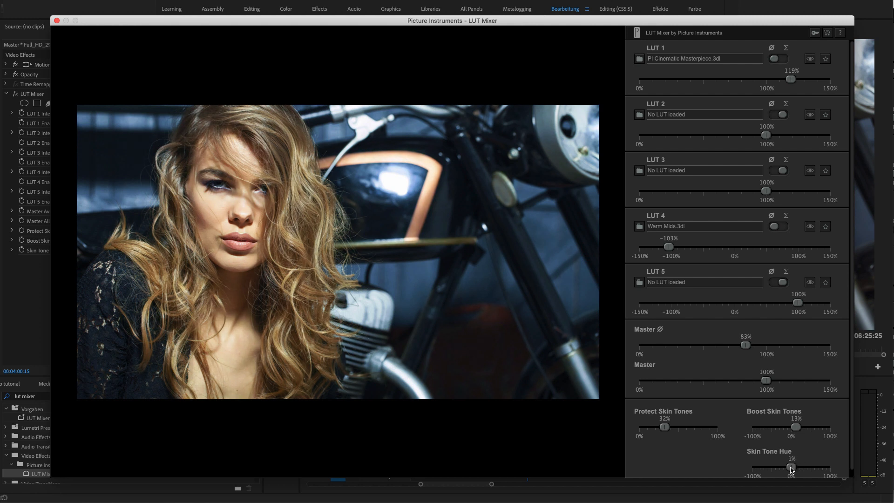
left_click_drag(792, 467, 788, 466)
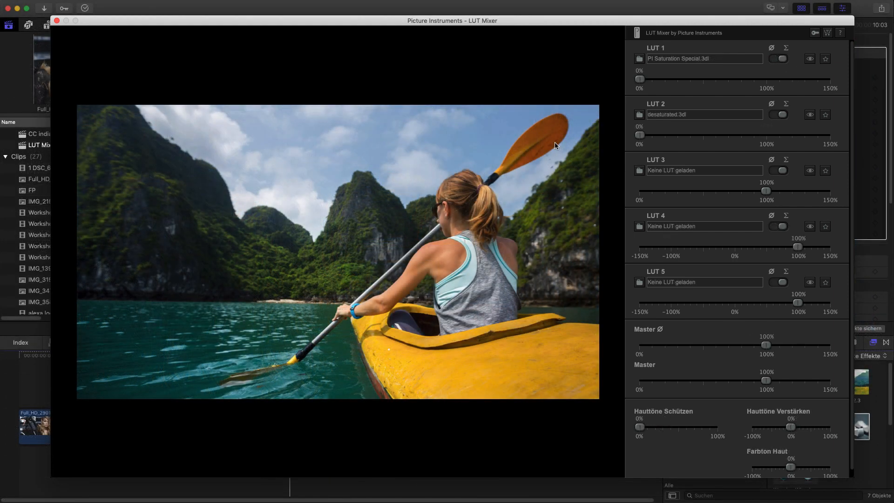
left_click_drag(638, 79, 648, 79)
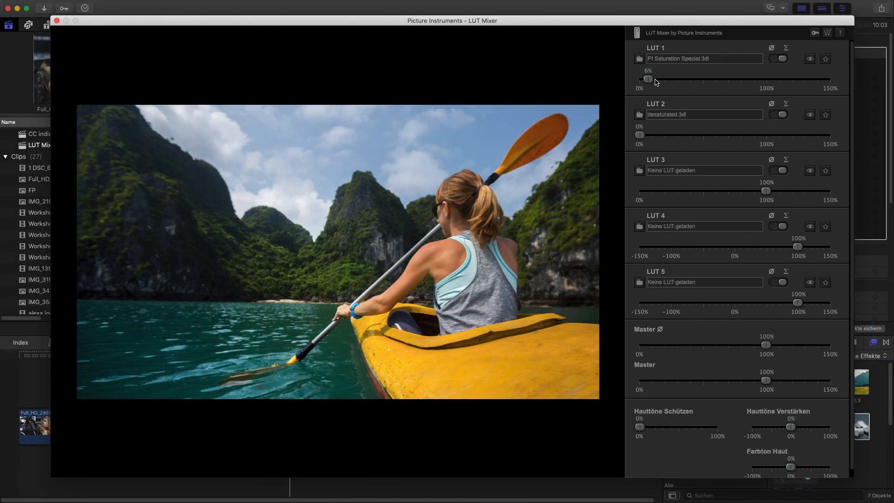
left_click_drag(648, 78, 717, 78)
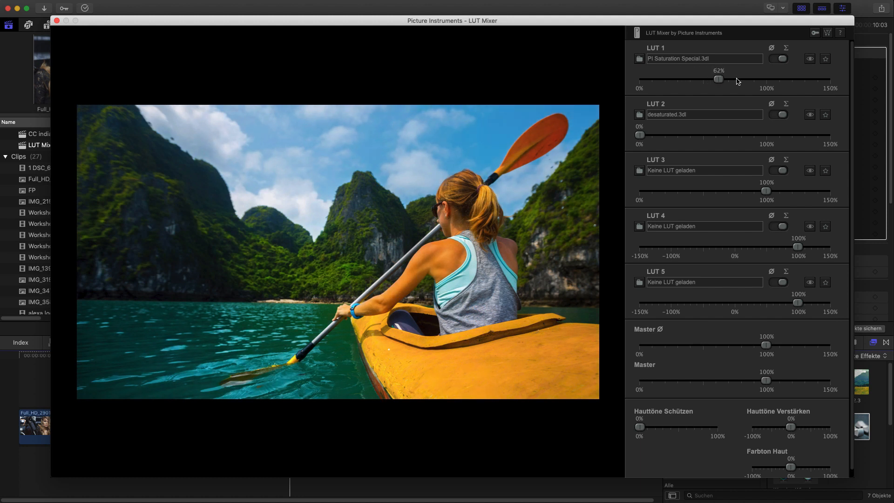
left_click_drag(718, 78, 768, 78)
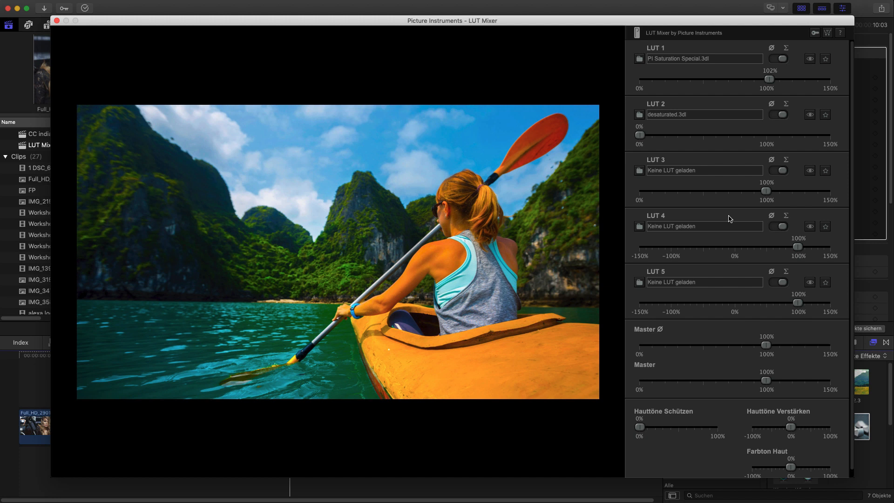
left_click_drag(638, 427, 643, 426)
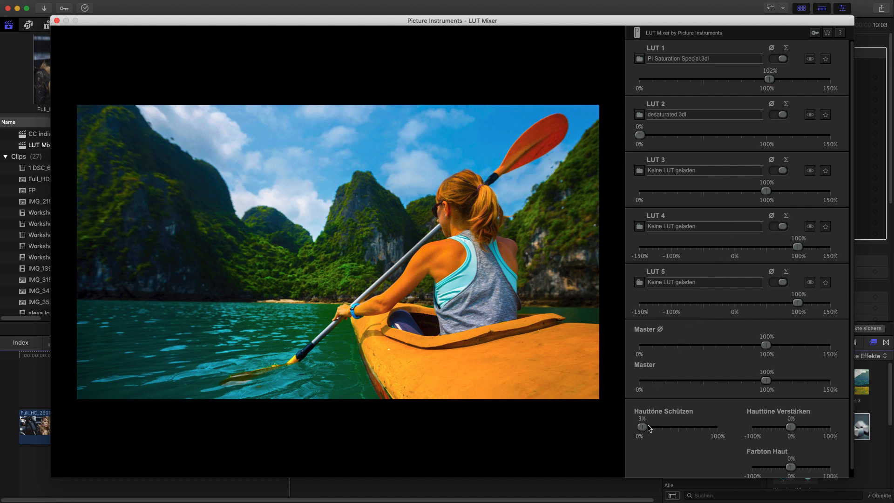
left_click_drag(641, 427, 666, 426)
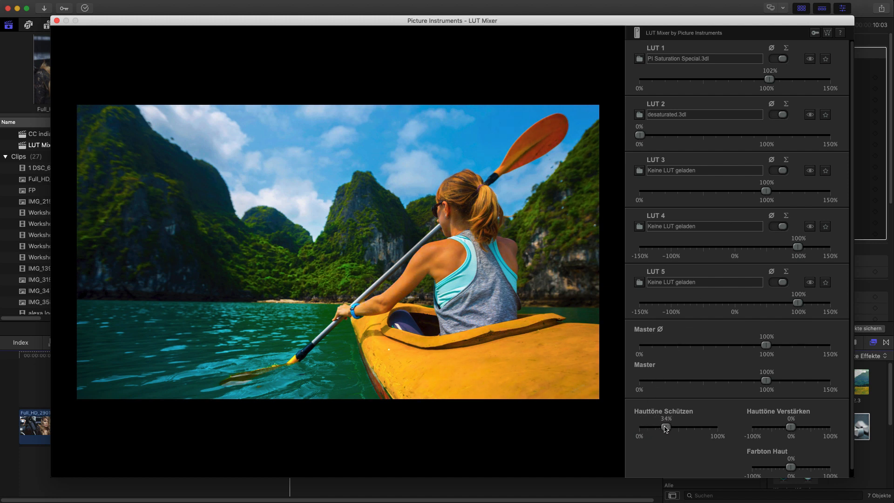
left_click_drag(664, 427, 677, 427)
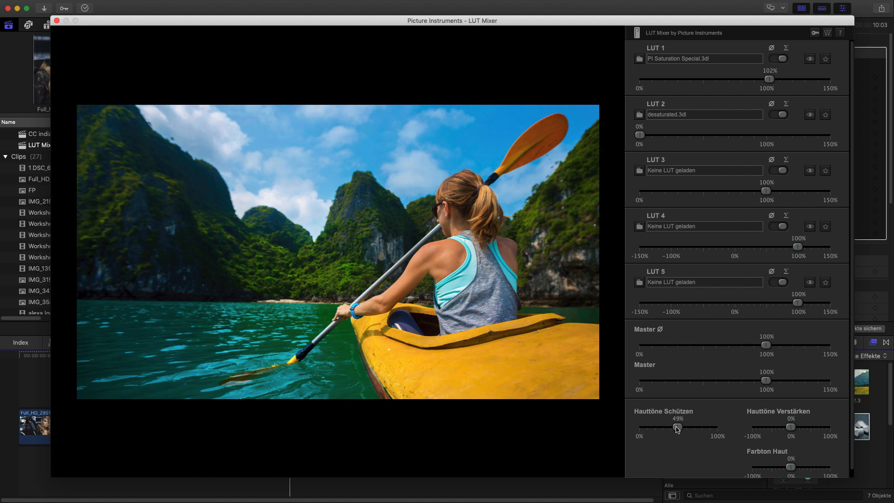
mouse_move(664, 356)
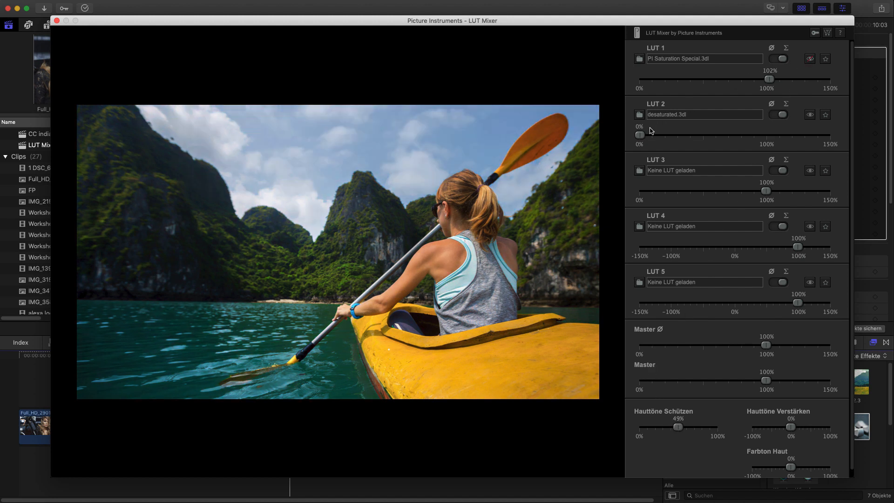
left_click_drag(639, 135, 674, 135)
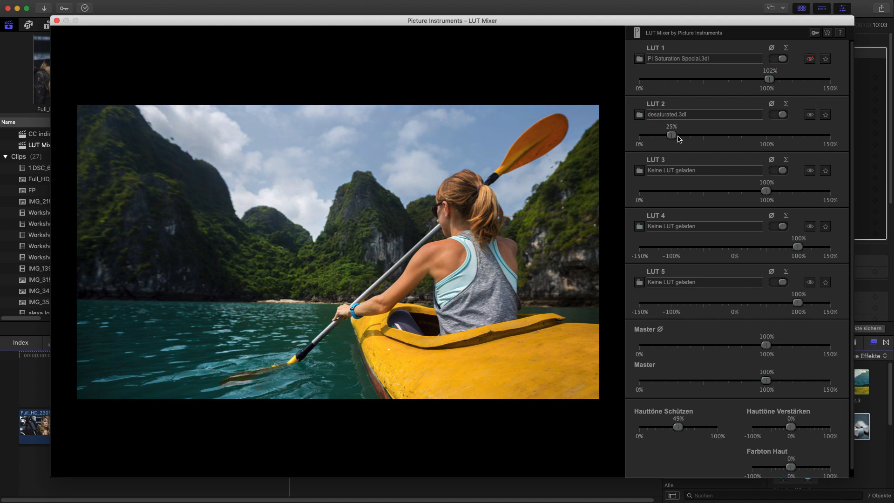
left_click_drag(671, 135, 728, 135)
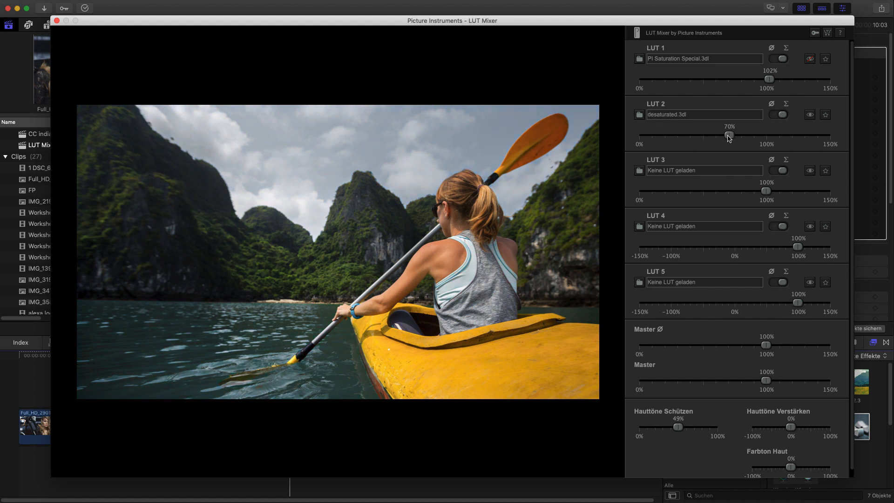
left_click_drag(728, 134, 740, 134)
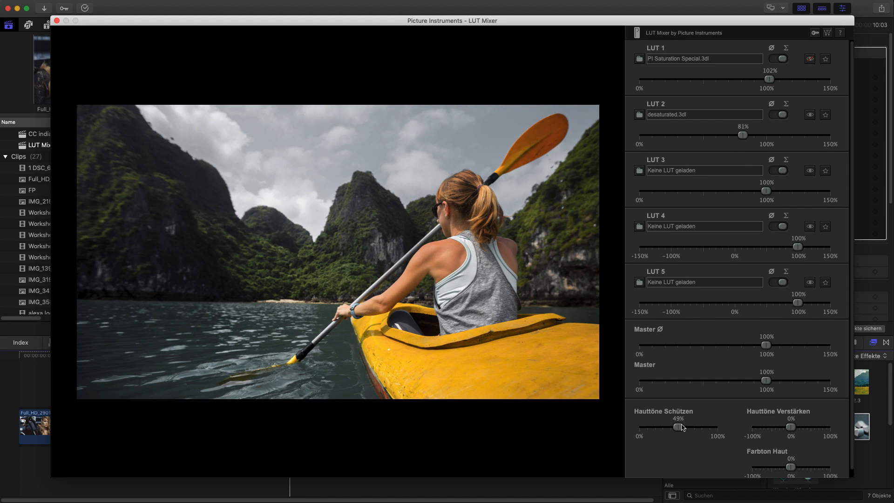
left_click(55, 21)
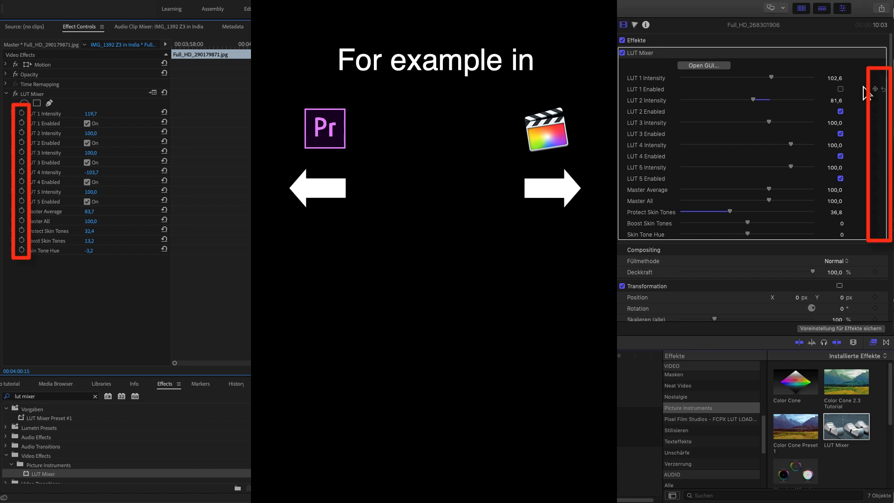
mouse_move(862, 176)
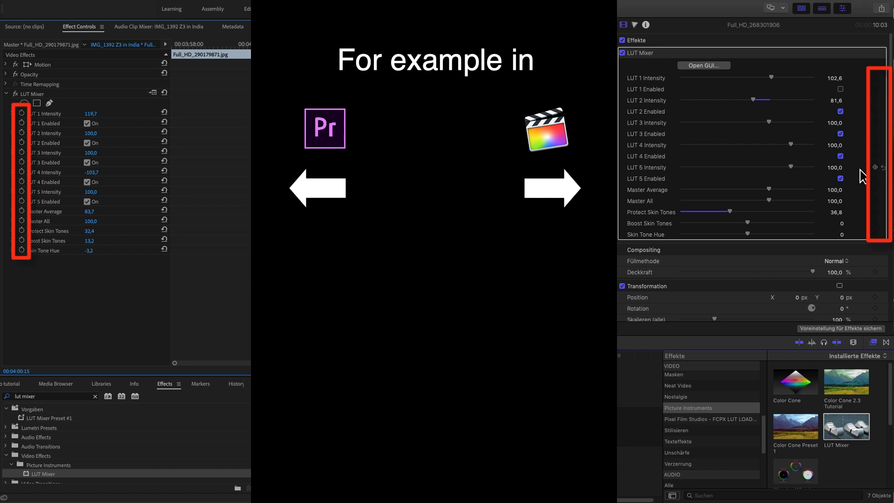
mouse_move(859, 238)
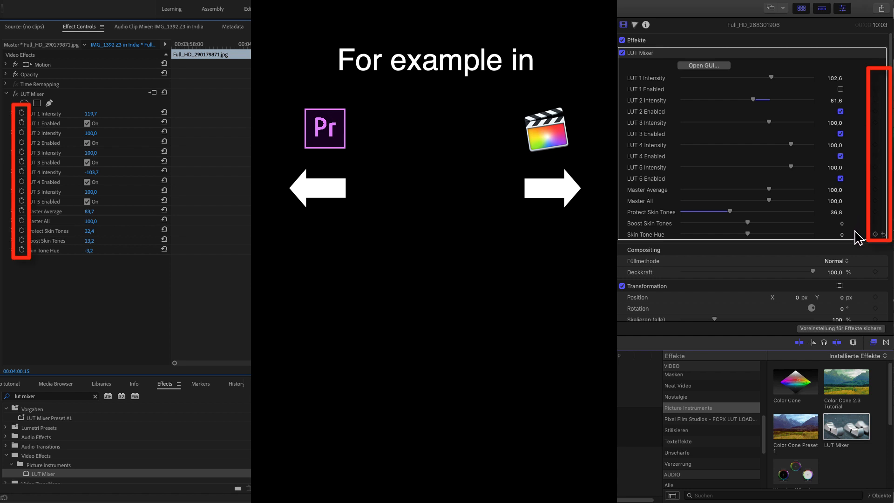
Via Open GUI, set Protect Skin Tones to 15% and Warm Mids back to about 39%.
left_click(703, 65)
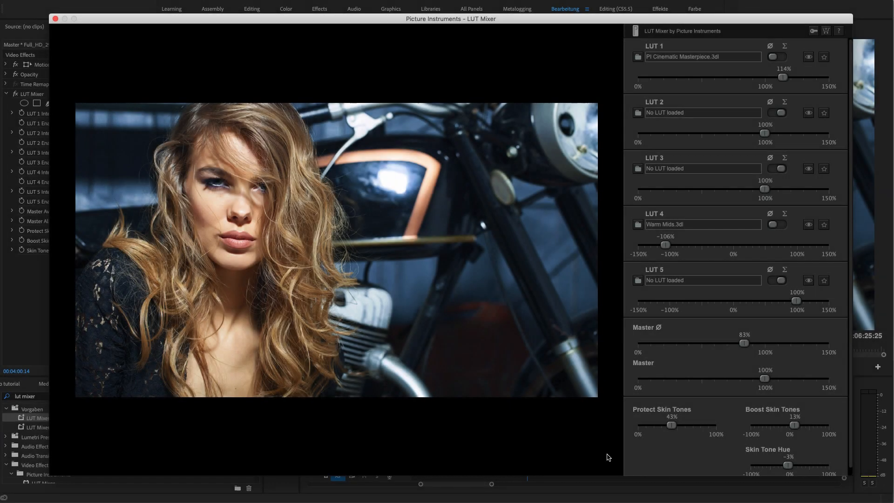
left_click_drag(671, 424, 649, 425)
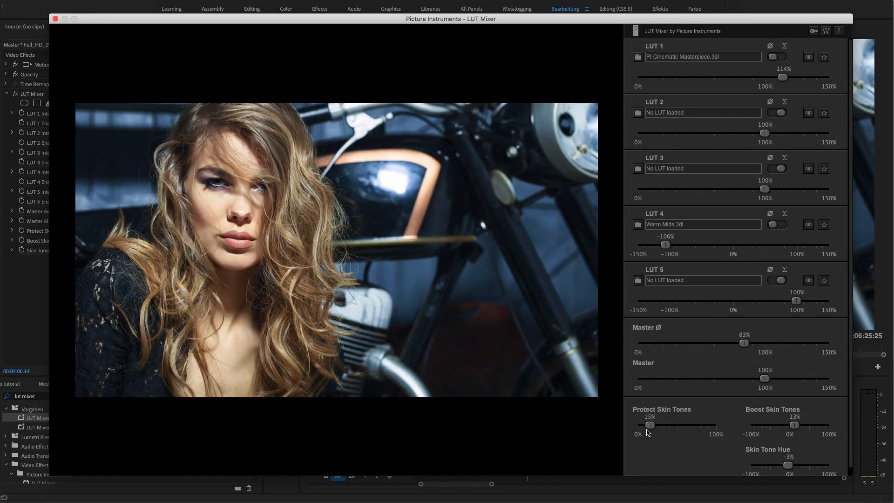
left_click_drag(663, 245, 795, 245)
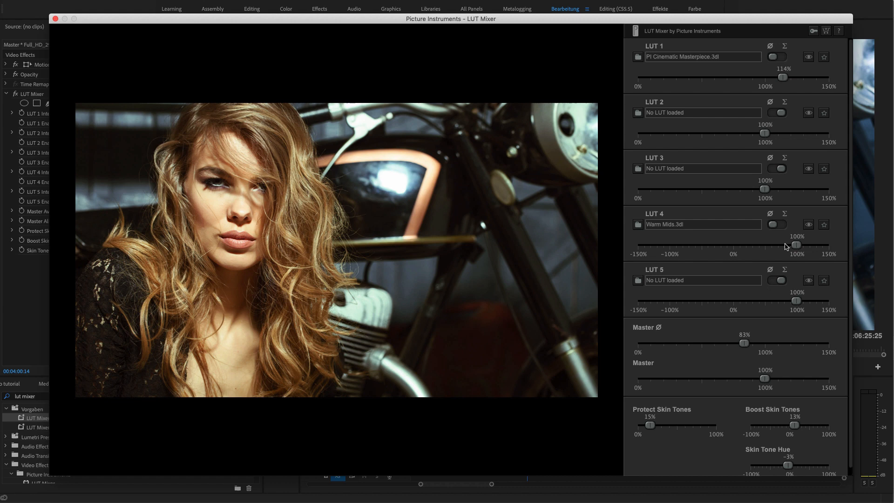
left_click_drag(796, 245, 758, 245)
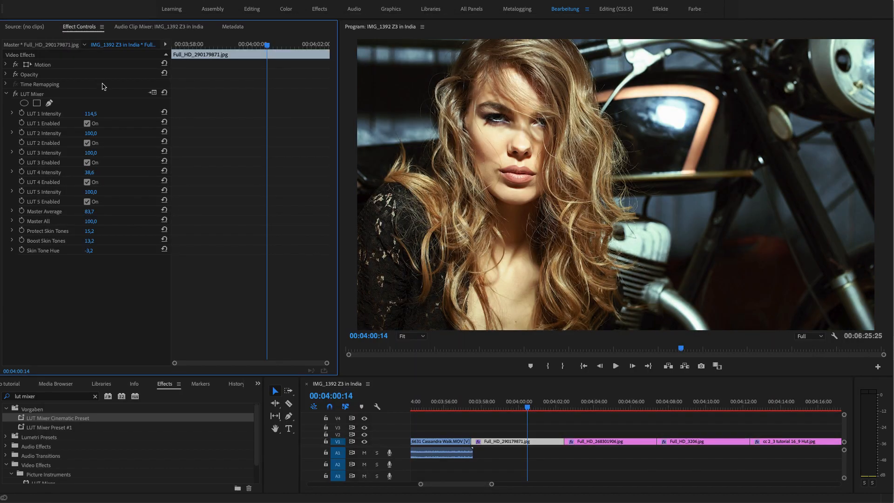
Save the LUT Mixer effect as preset 'LUT Mixer Warm Cinematic Preset' from its context menu.
right_click(56, 93)
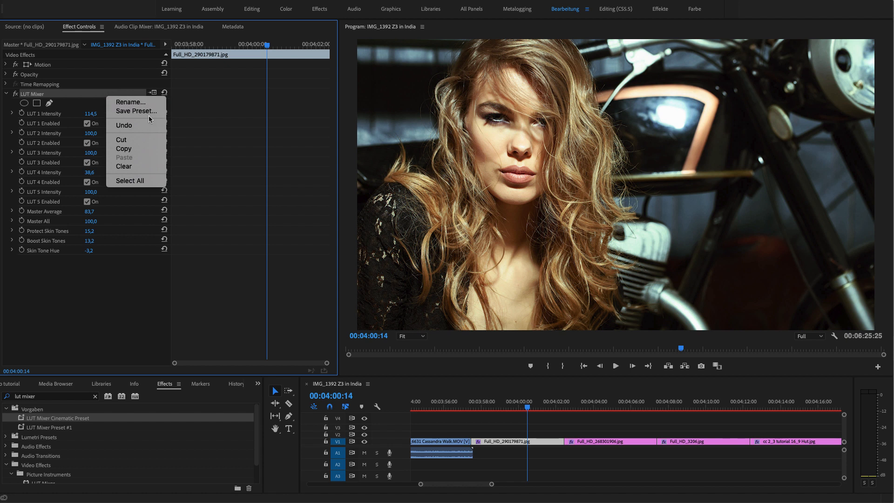
left_click(136, 110)
type("LUT Mixer Warm Cinematic Preset")
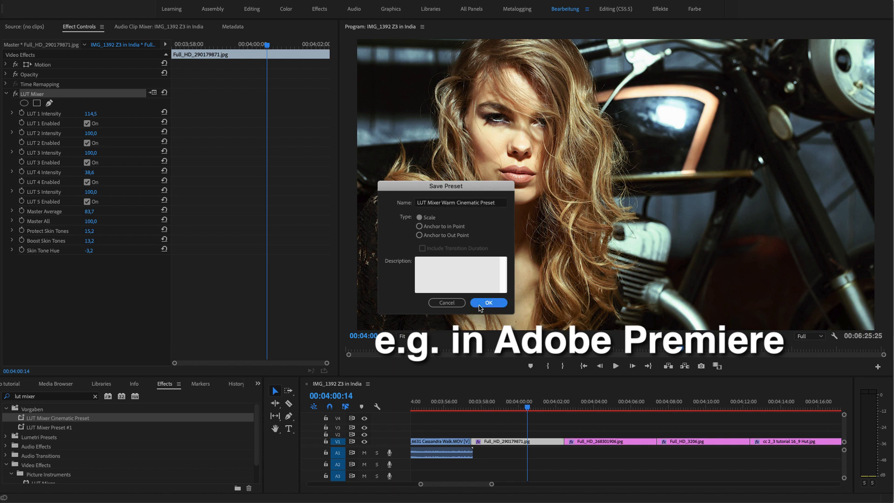
left_click(486, 303)
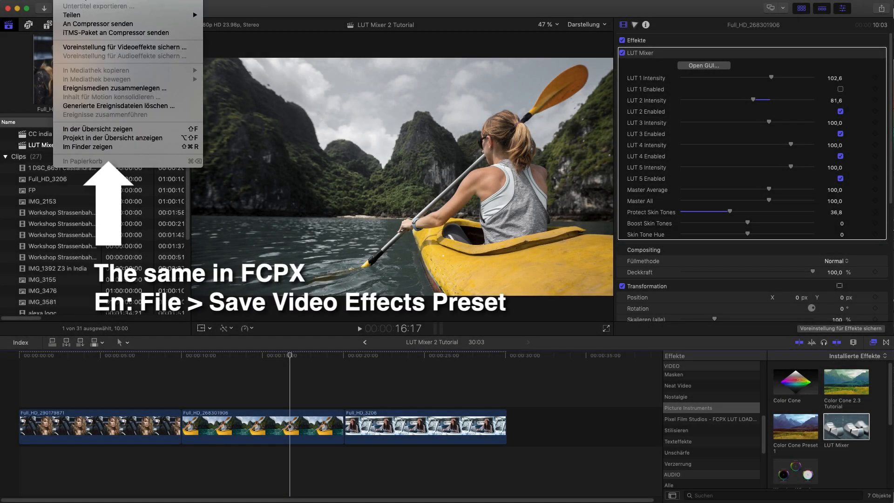
mouse_move(121, 47)
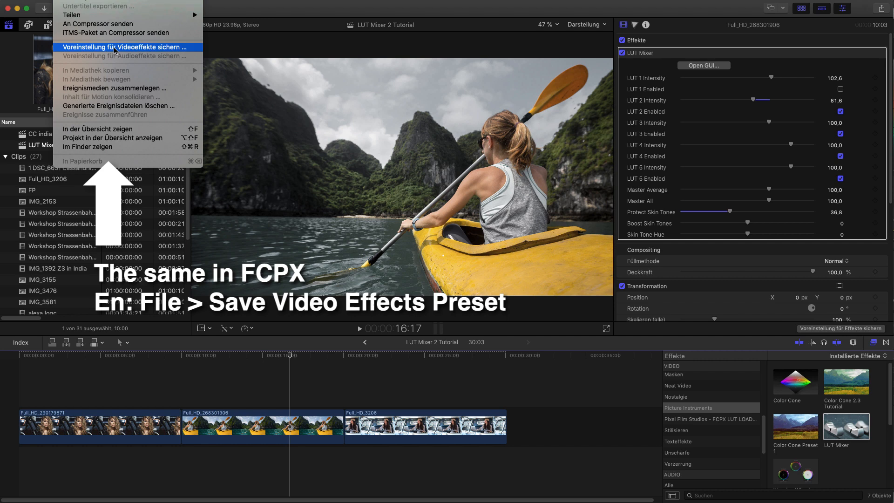
Save a video effects preset named 'LUT Mixer Saturate-Desaturate' under Picture Instruments.
left_click(123, 48)
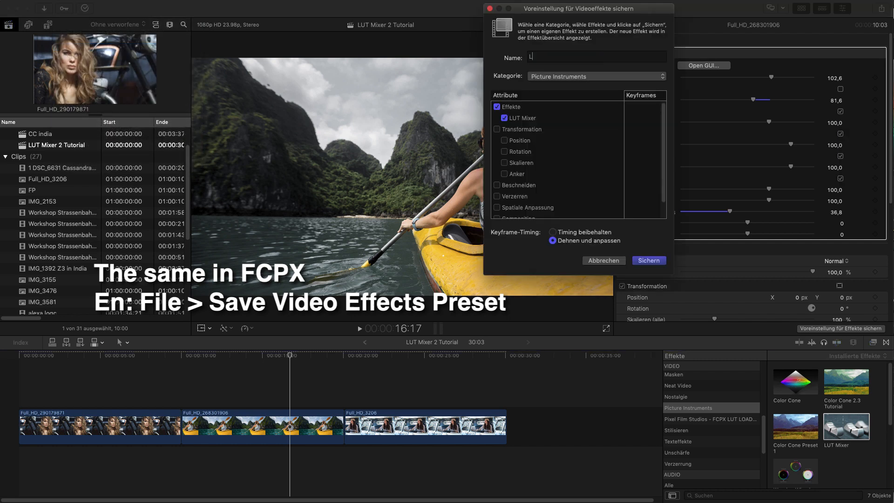
type("LUT Mixer Saturate-Desaturate")
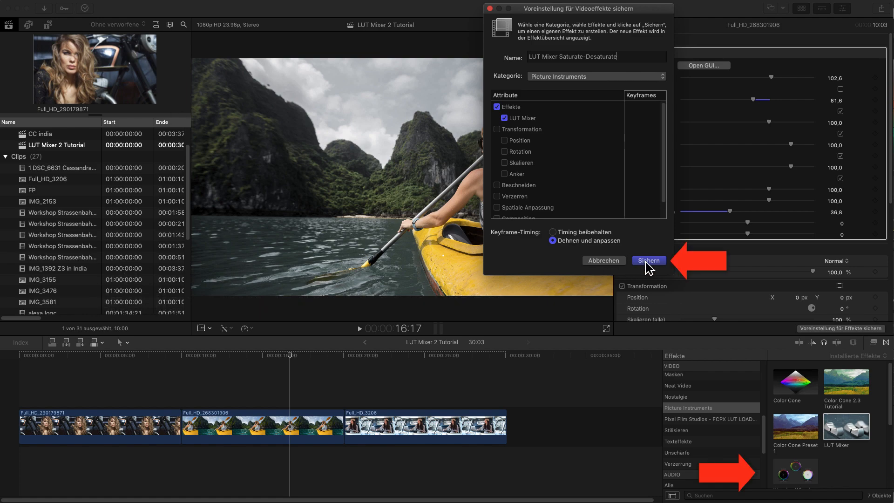
left_click(648, 260)
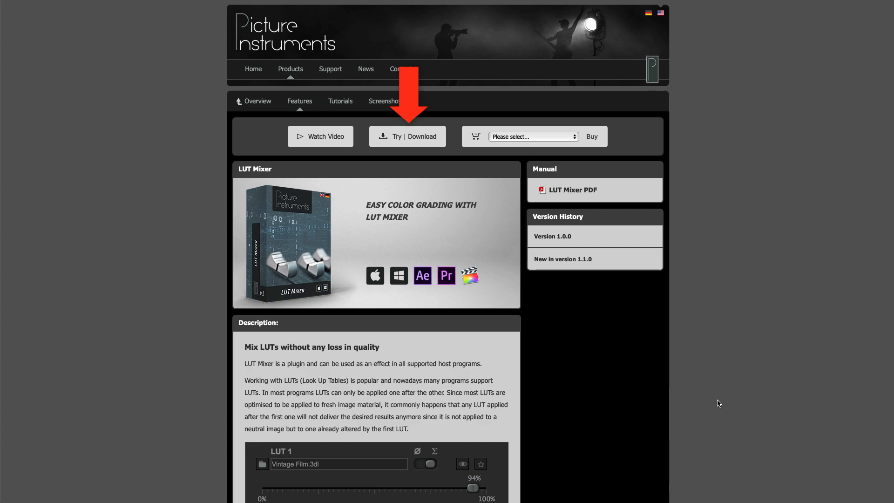
Request the LUT Mixer Mac installer download link by entering an email address and sending it.
left_click(407, 135)
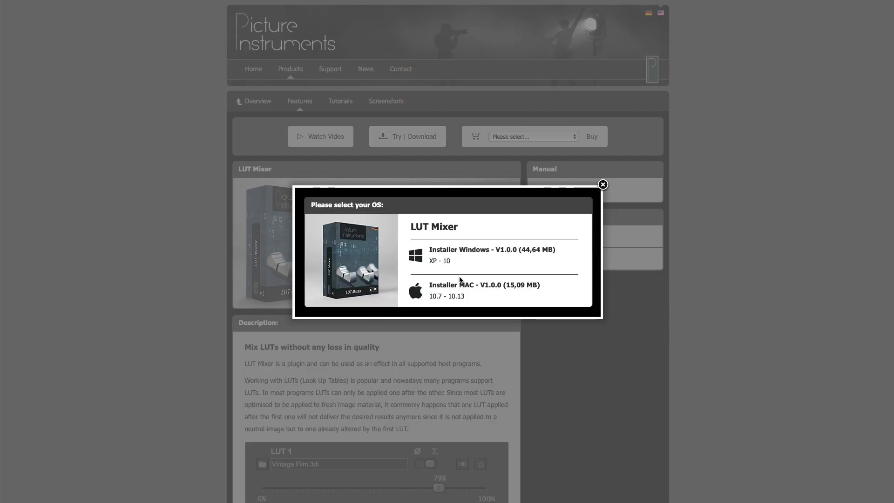
left_click(484, 287)
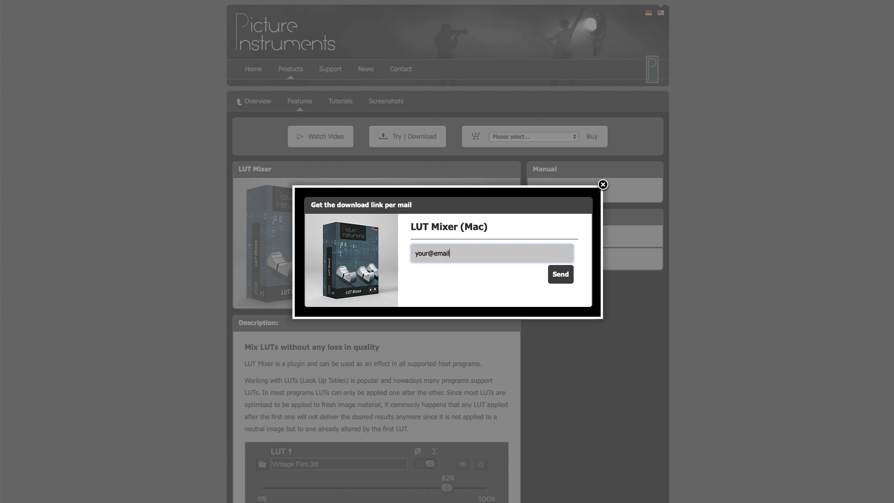
type(".com")
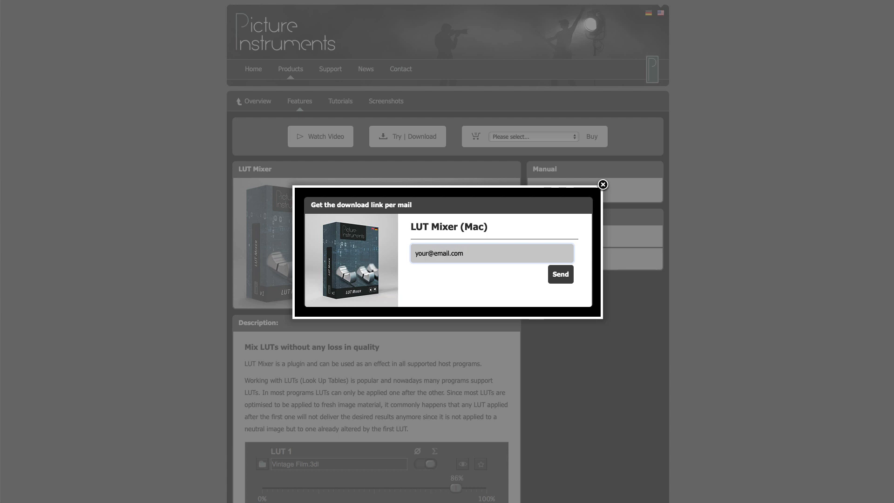
left_click(560, 273)
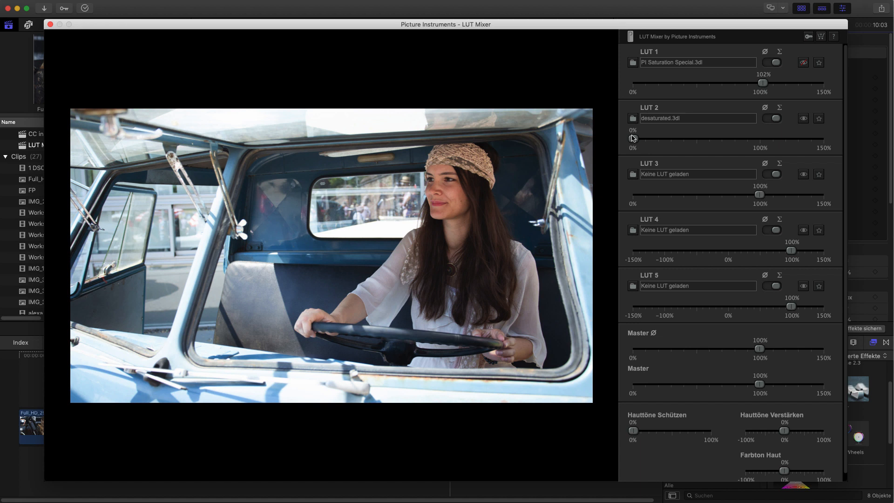
Blend the desaturated LUT 2 to 64% and set skin tones protected 41%, boosted 13%, hue 6%.
left_click_drag(633, 139, 692, 139)
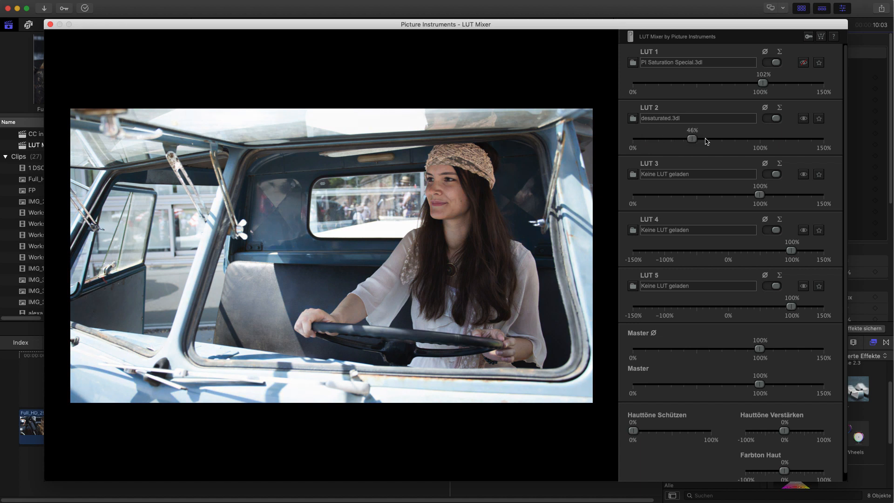
left_click_drag(692, 139, 715, 139)
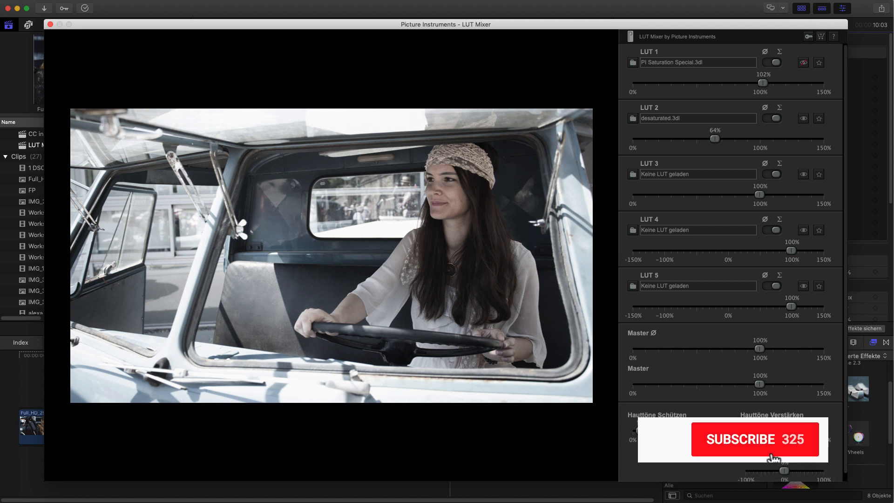
left_click(753, 439)
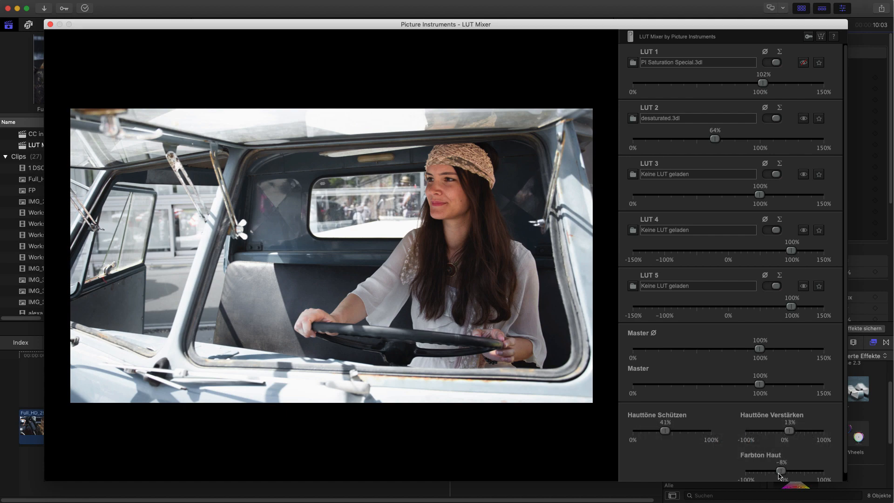
left_click_drag(780, 471, 786, 471)
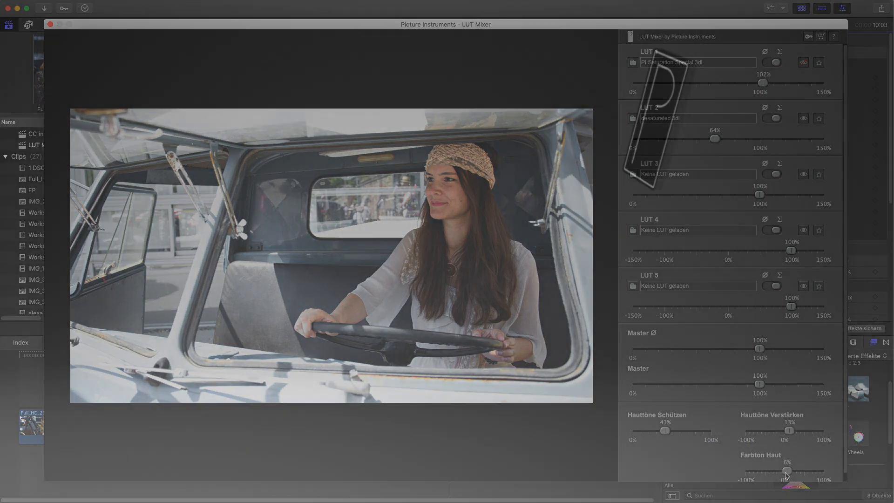